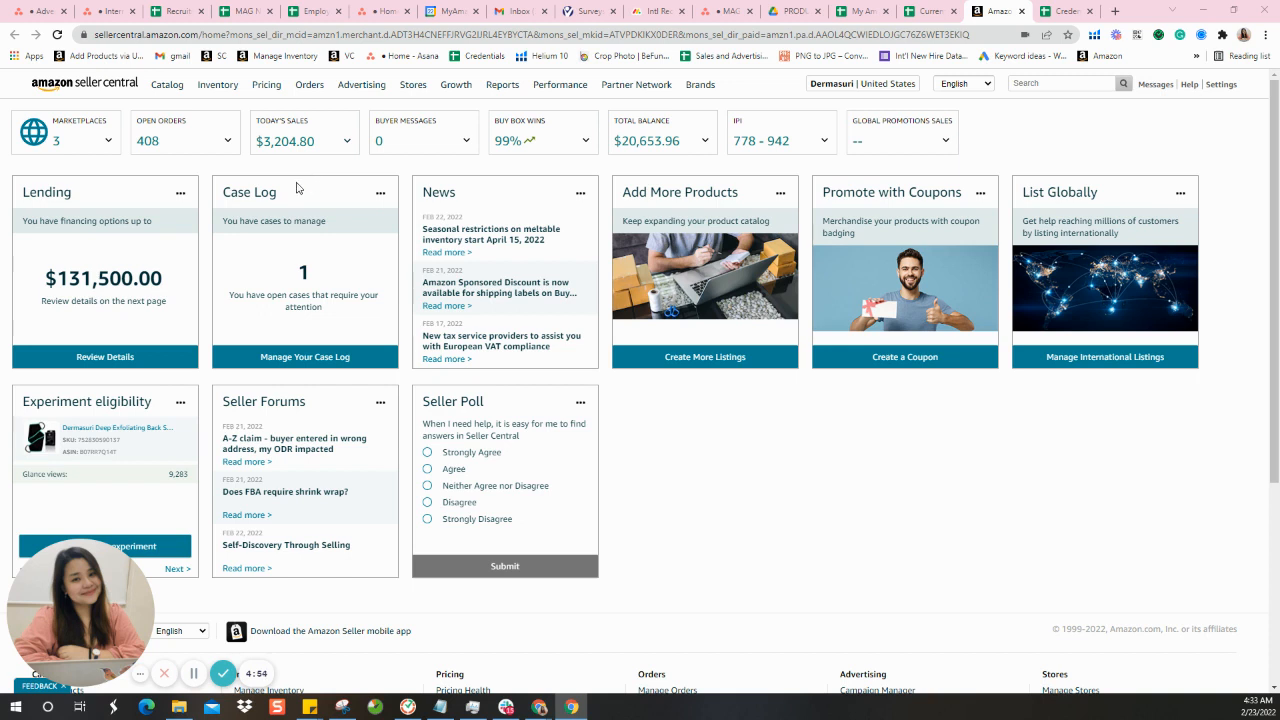
{"action": "mouse_move", "coordinate": [204, 144]}
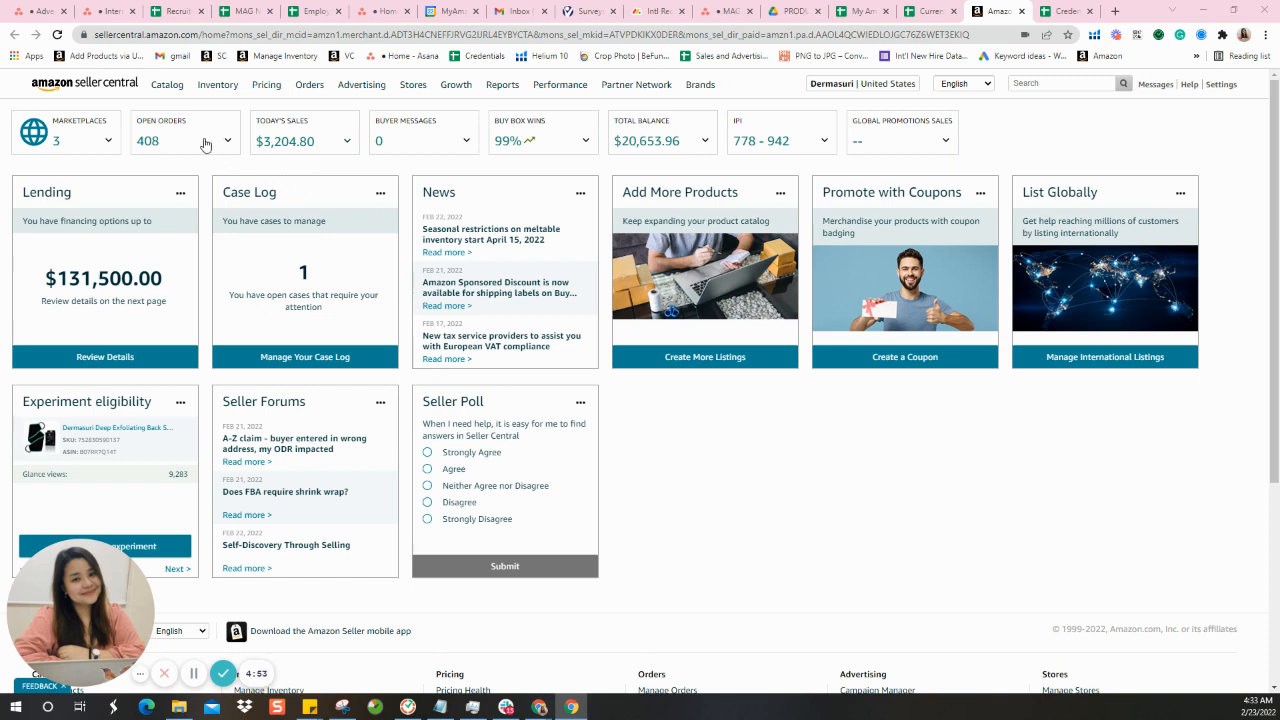
{"action": "mouse_move", "coordinate": [204, 138]}
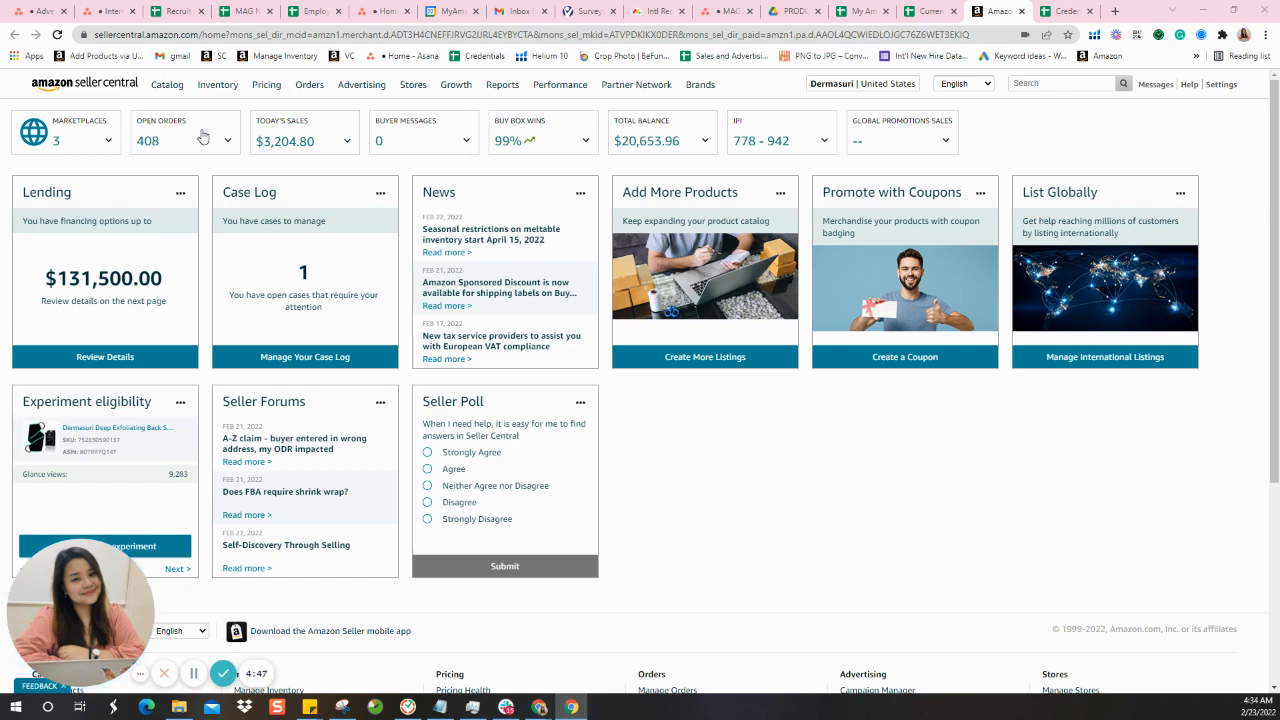
Go to Manage Inventory from the Inventory menu to list all active products
{"action": "left_click", "coordinate": [216, 84]}
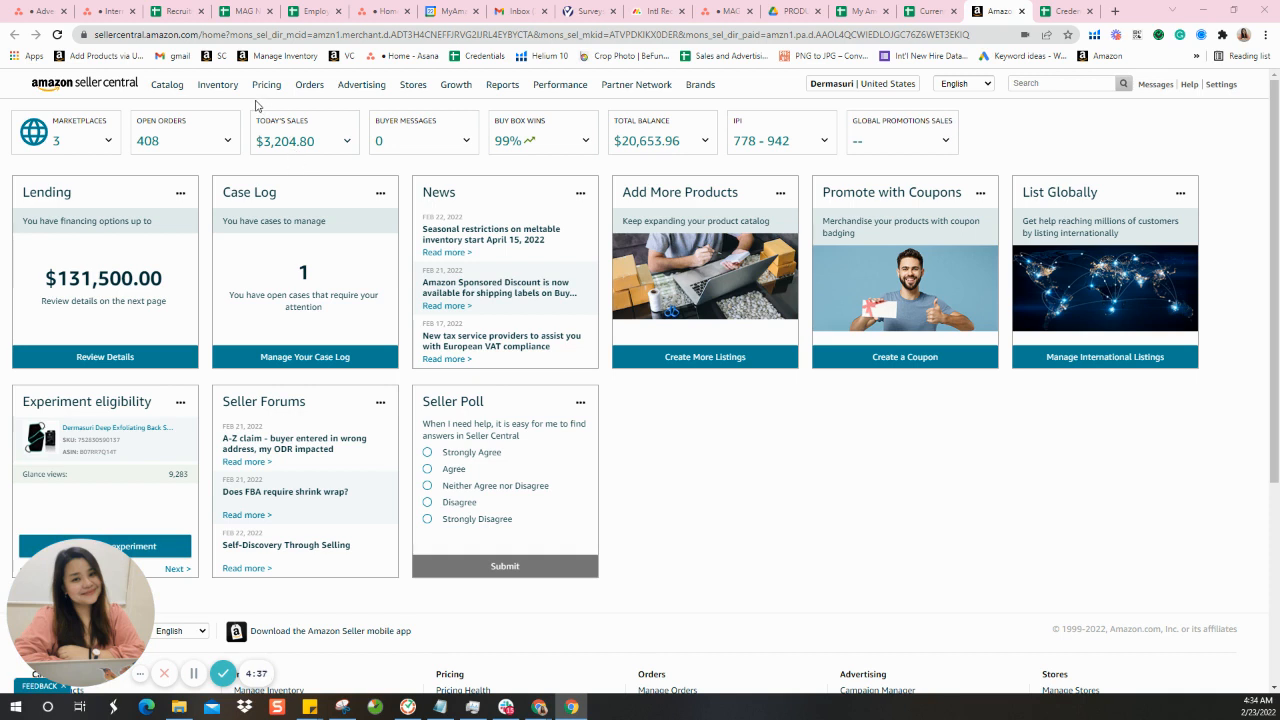
{"action": "left_click", "coordinate": [216, 84]}
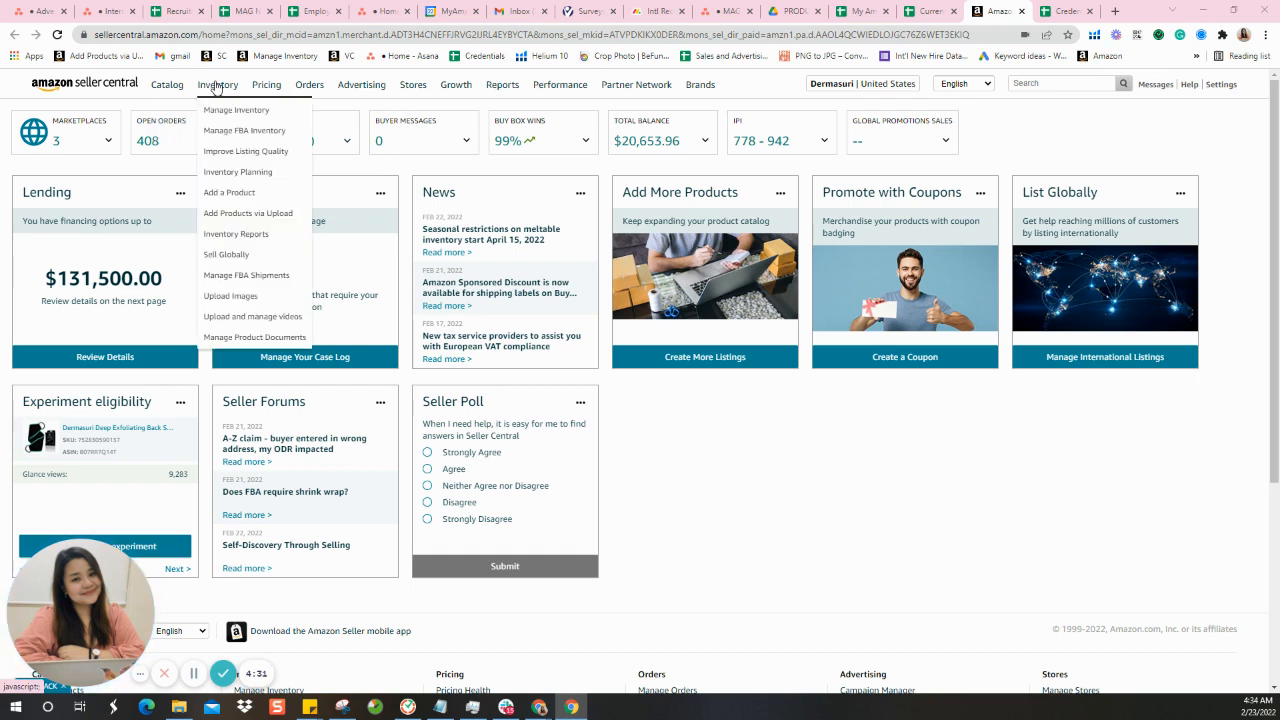
{"action": "left_click", "coordinate": [236, 110]}
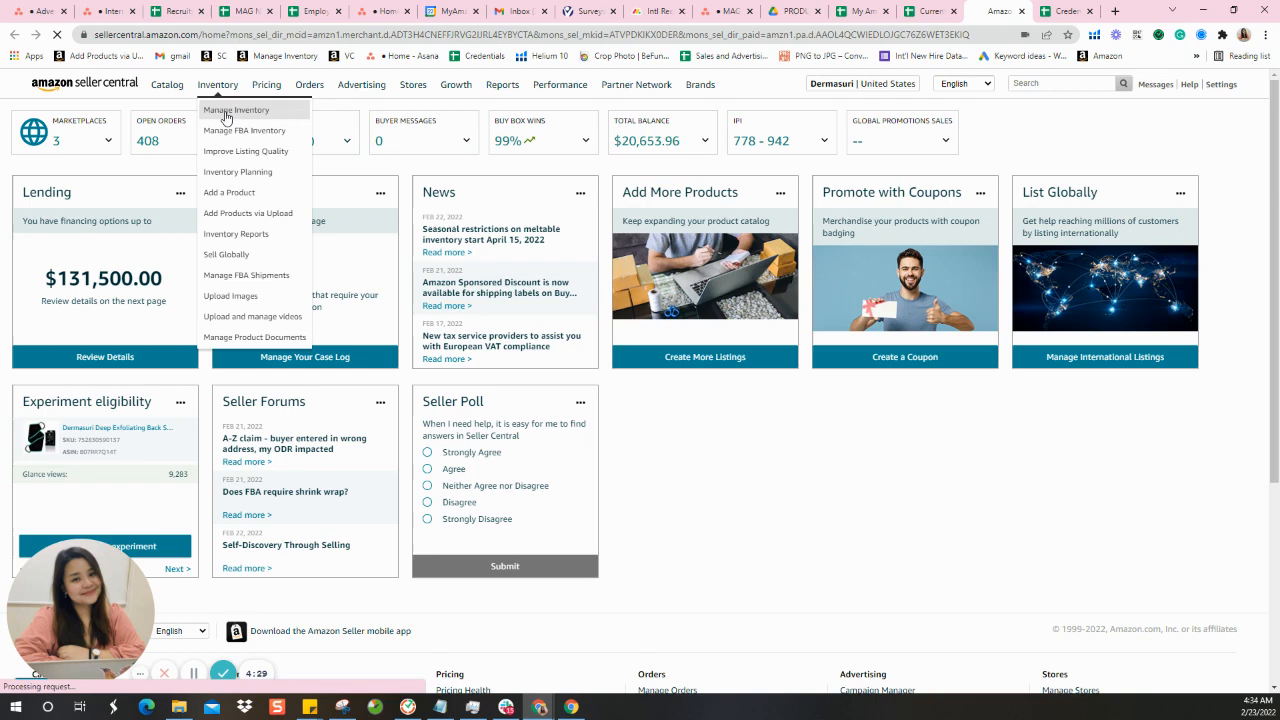
{"action": "left_click", "coordinate": [236, 110]}
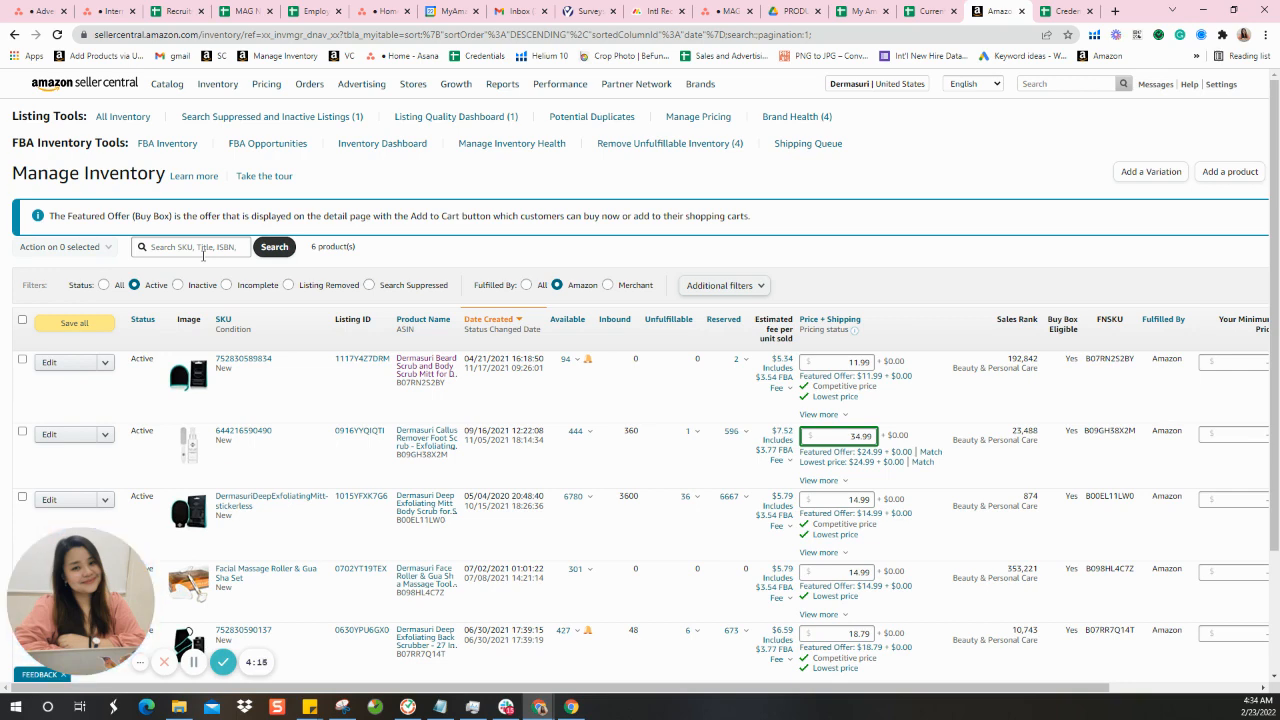
{"action": "mouse_move", "coordinate": [268, 312]}
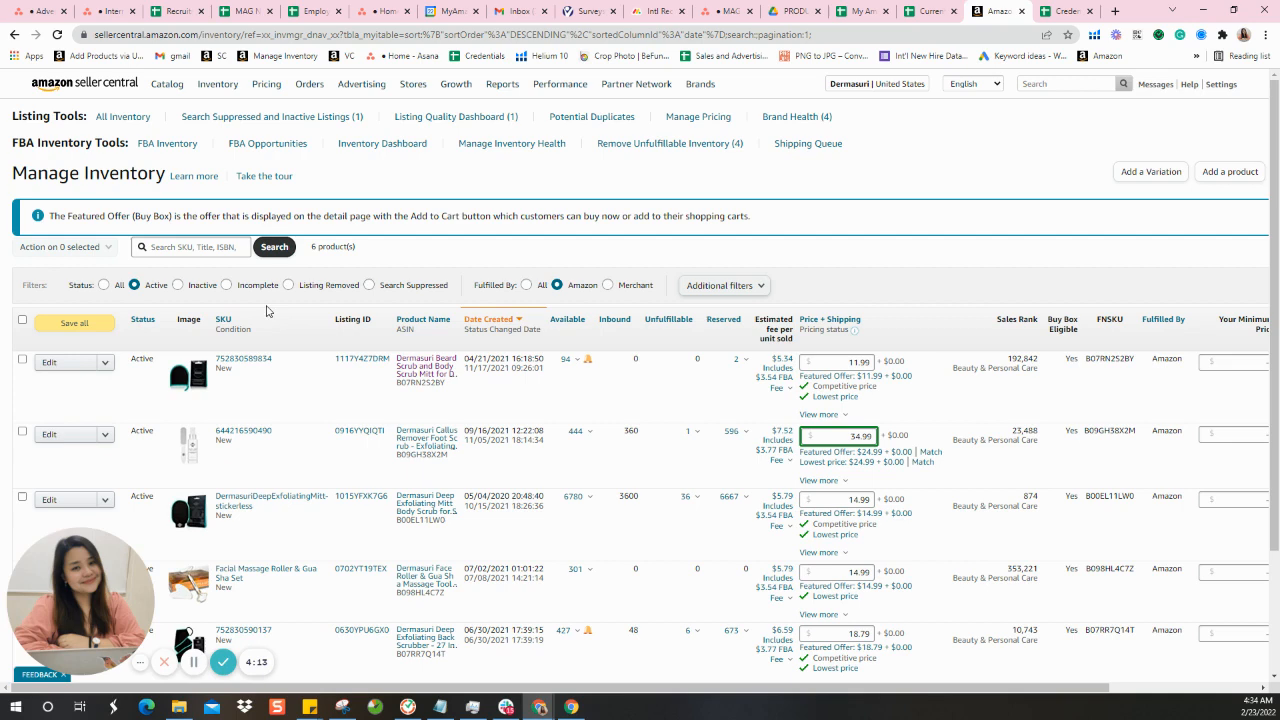
Search the inventory by the Dermasuri scrub mitt's ASIN with Status set to All
{"action": "double_click", "coordinate": [424, 382]}
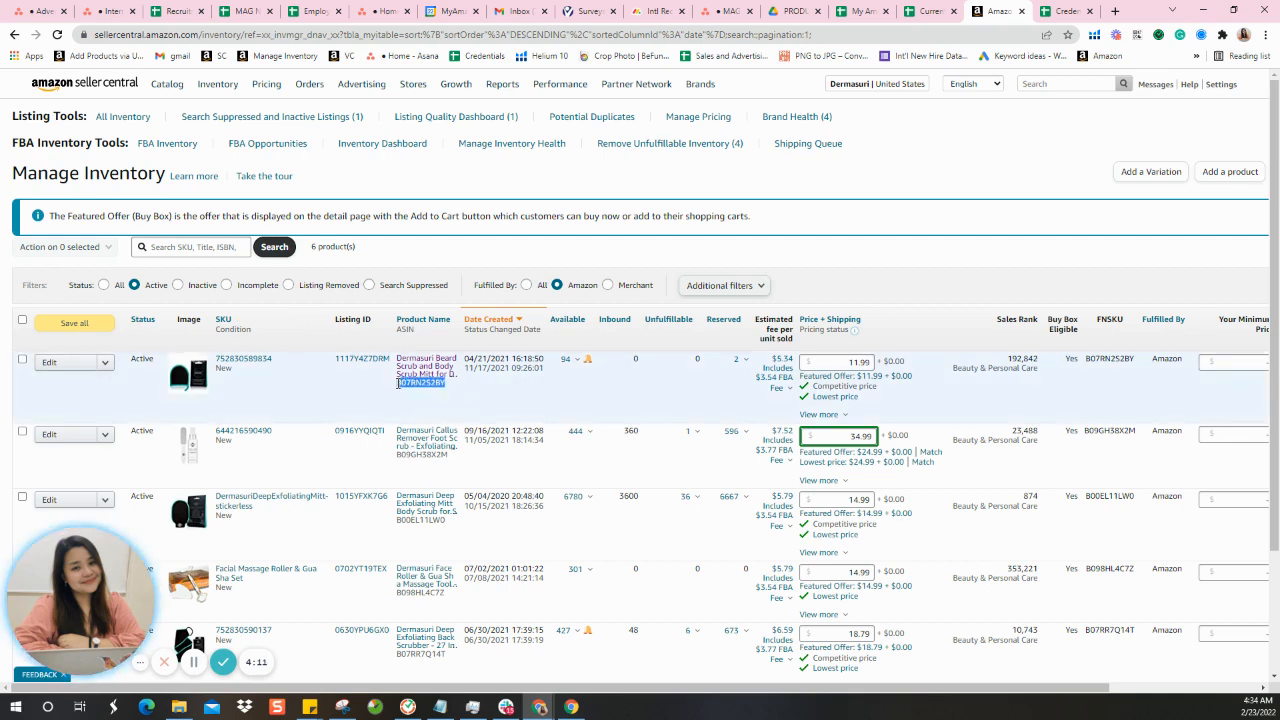
{"action": "left_click", "coordinate": [190, 248]}
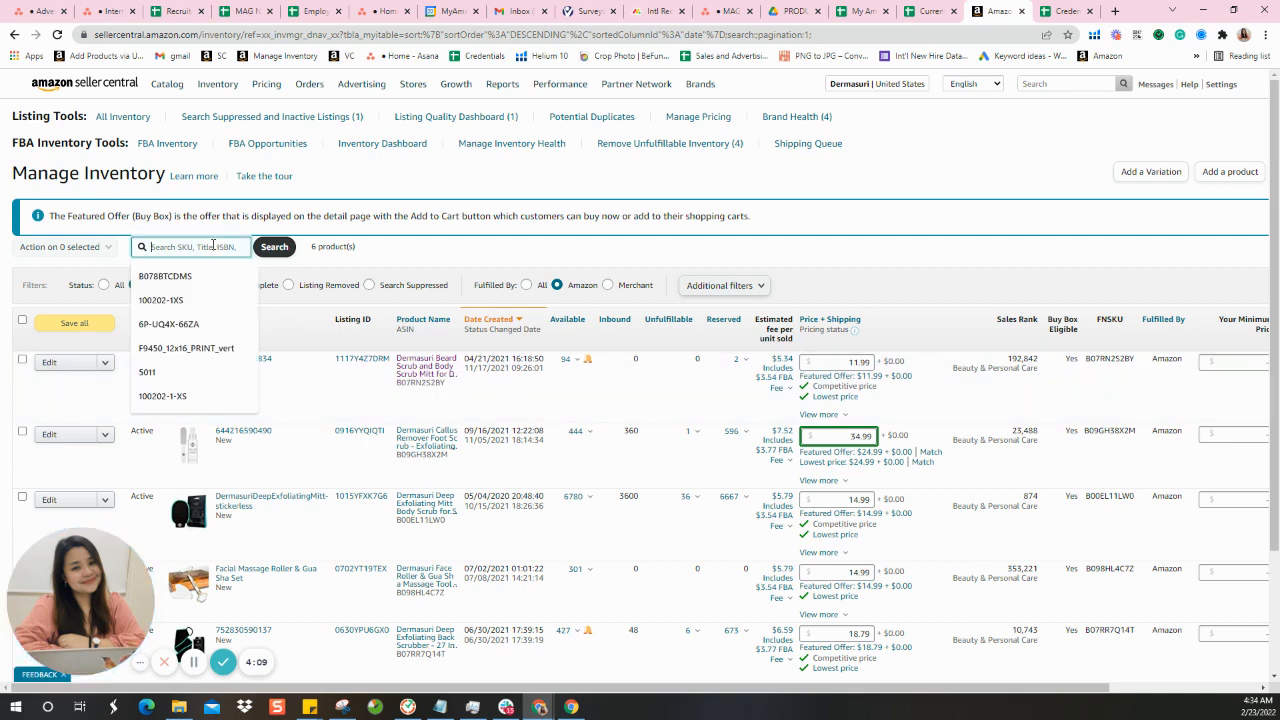
{"action": "left_click", "coordinate": [272, 248]}
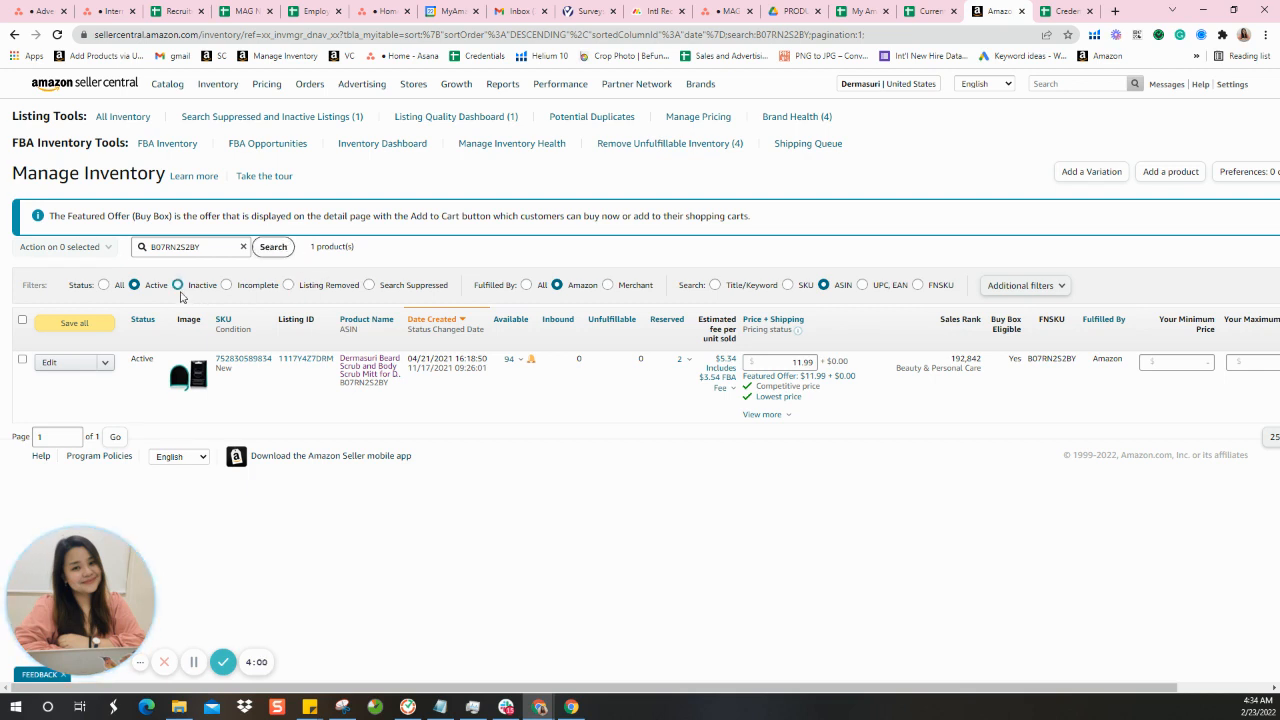
{"action": "left_click", "coordinate": [104, 284]}
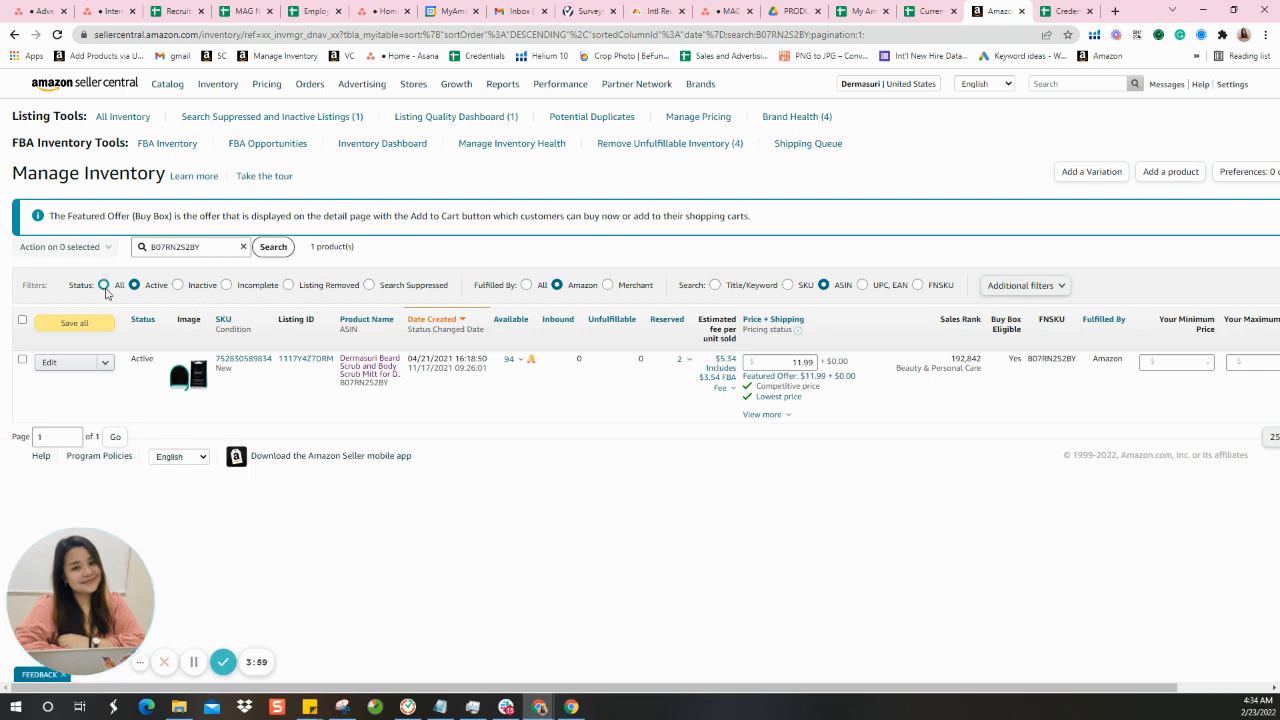
{"action": "left_click", "coordinate": [272, 248]}
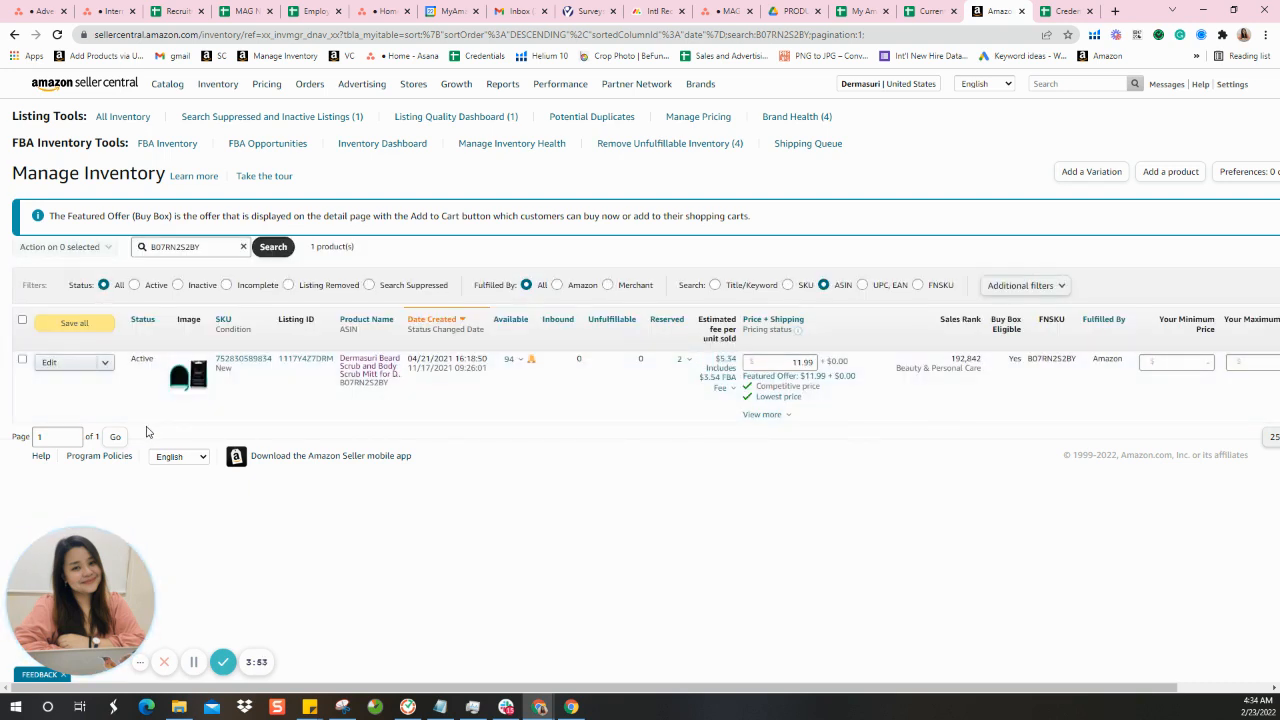
{"action": "mouse_move", "coordinate": [342, 436]}
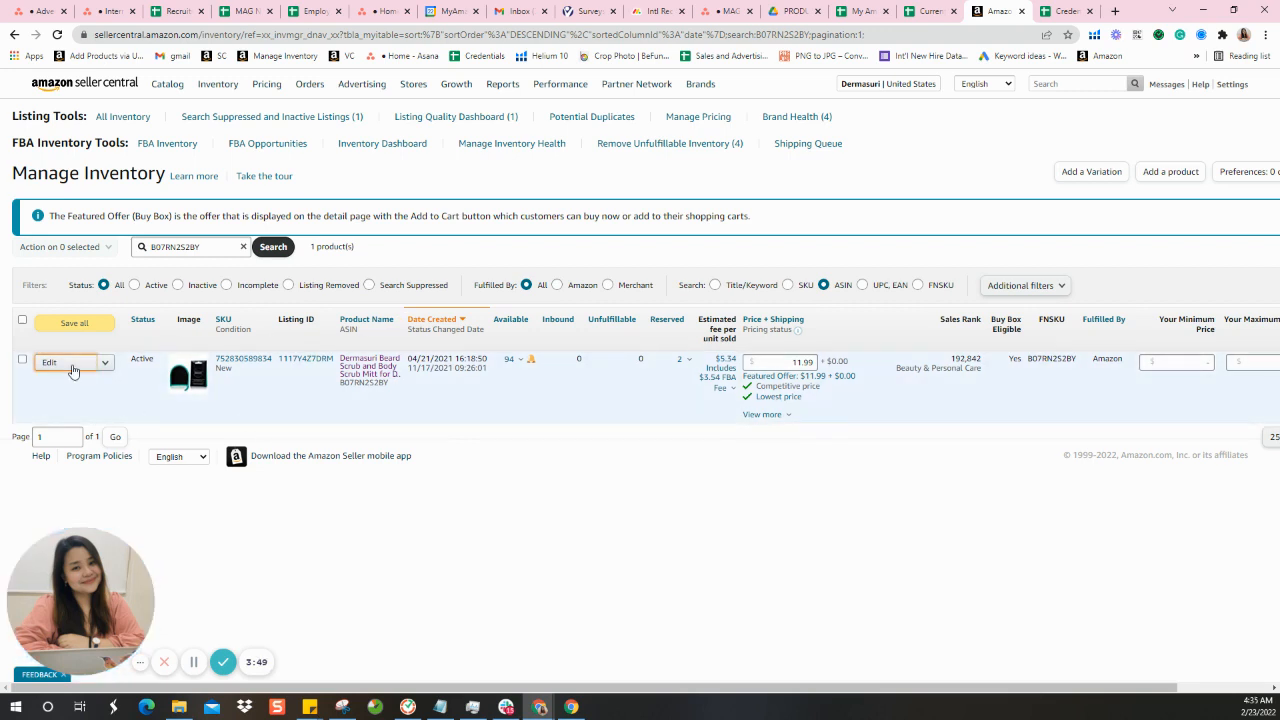
Edit the Dermasuri scrub mitt listing and switch to its Vital Info section
{"action": "left_click", "coordinate": [52, 362]}
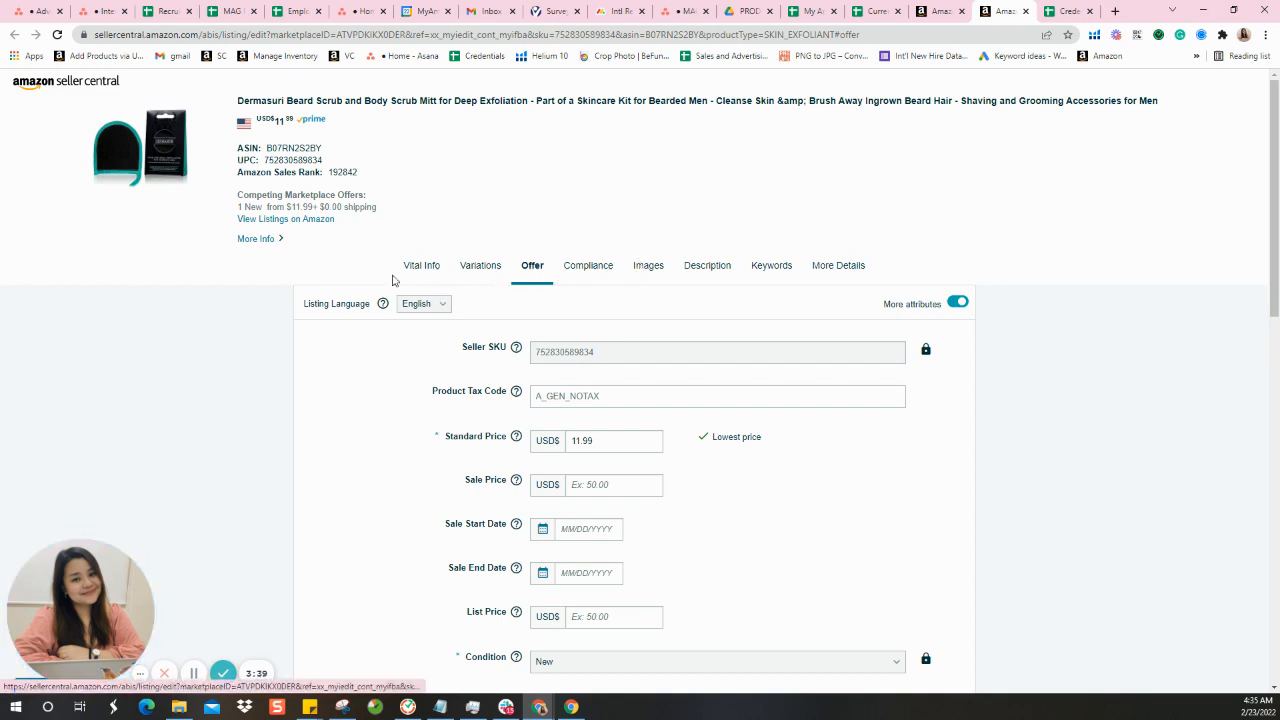
{"action": "mouse_move", "coordinate": [510, 278]}
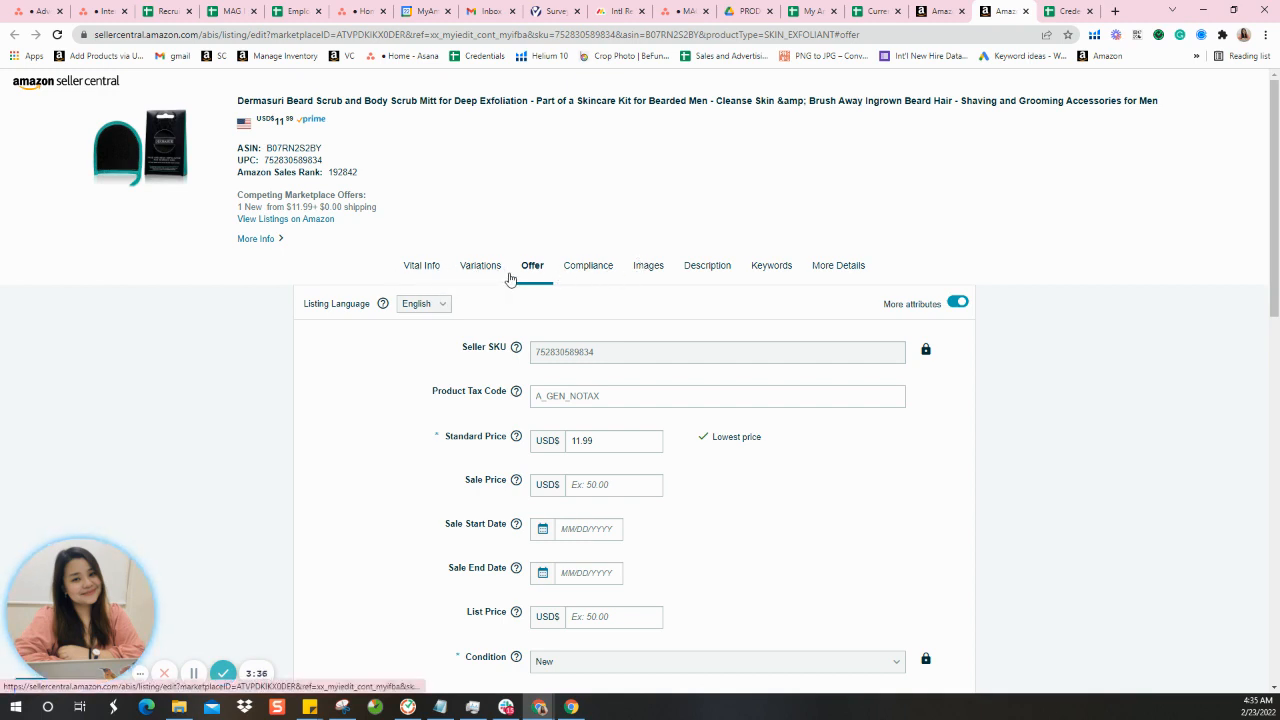
{"action": "mouse_move", "coordinate": [660, 278]}
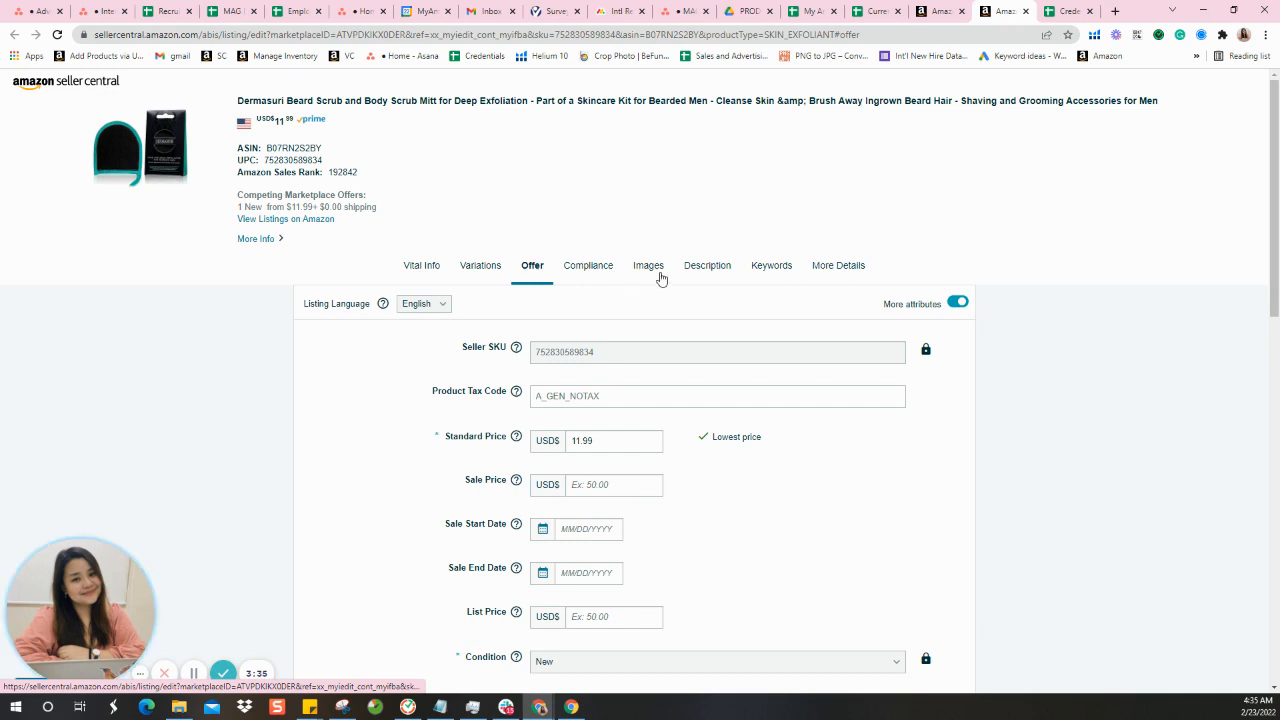
{"action": "mouse_move", "coordinate": [812, 276]}
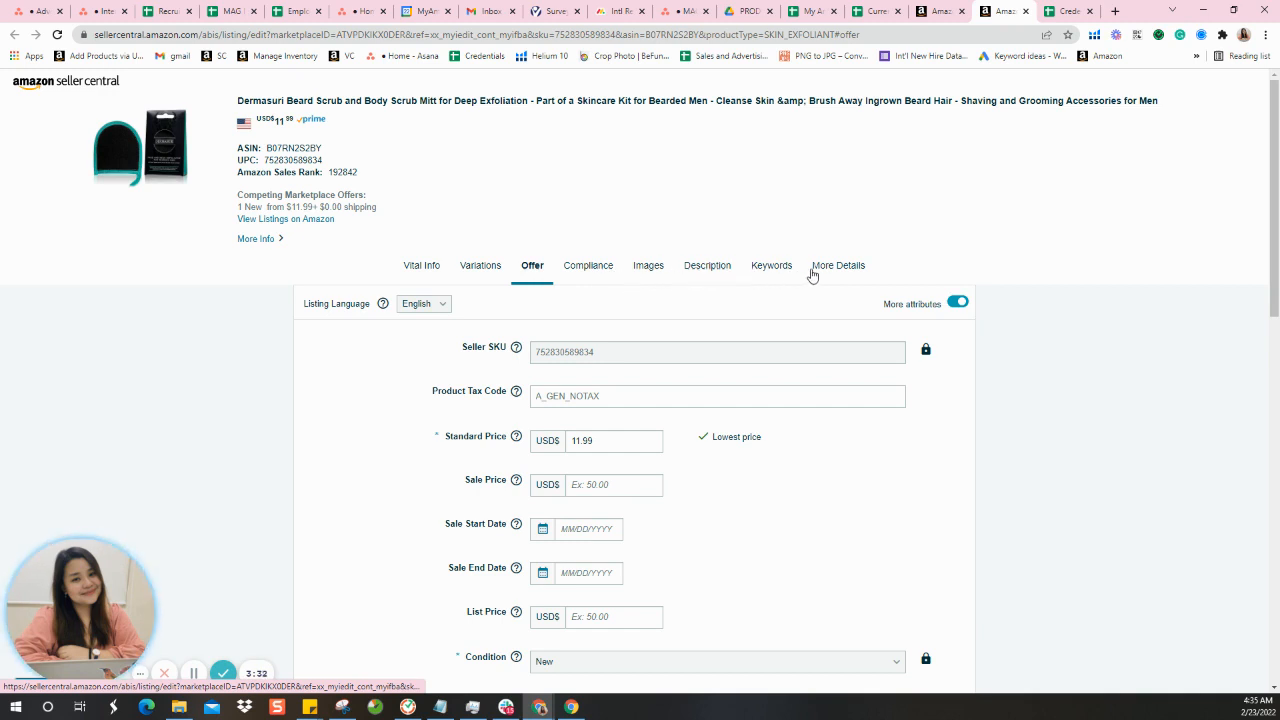
{"action": "mouse_move", "coordinate": [756, 268]}
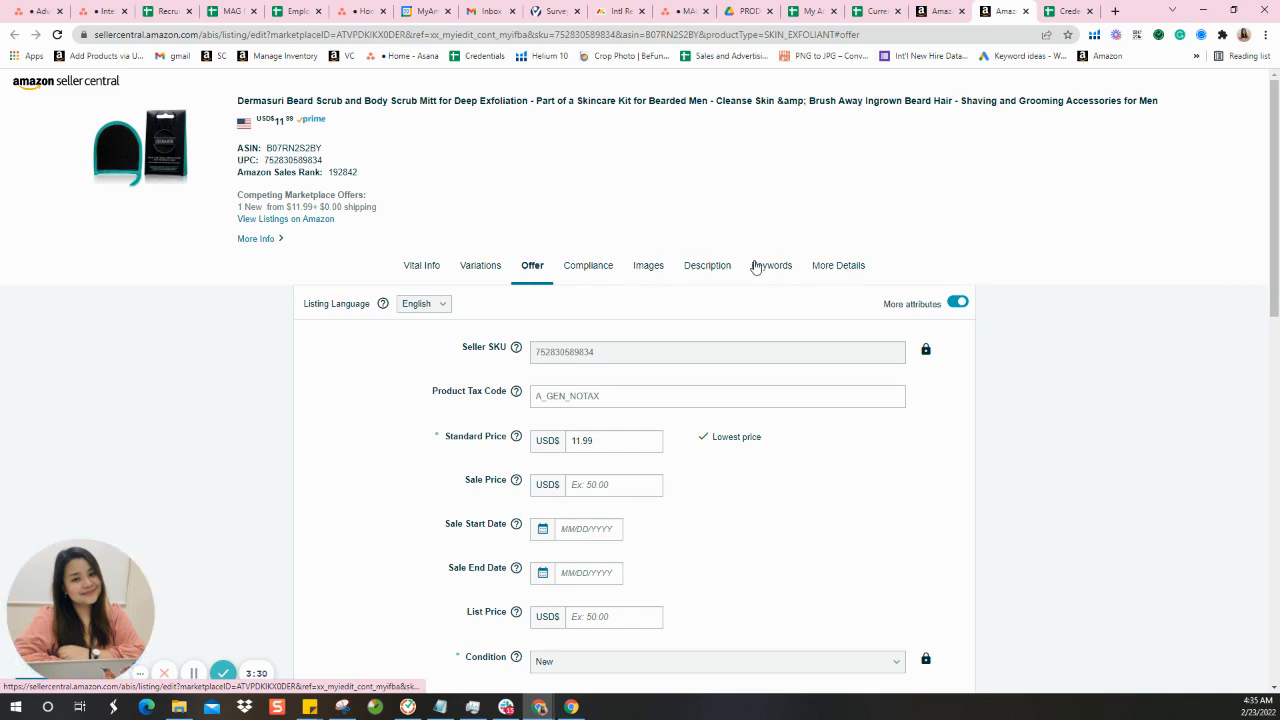
{"action": "mouse_move", "coordinate": [784, 276]}
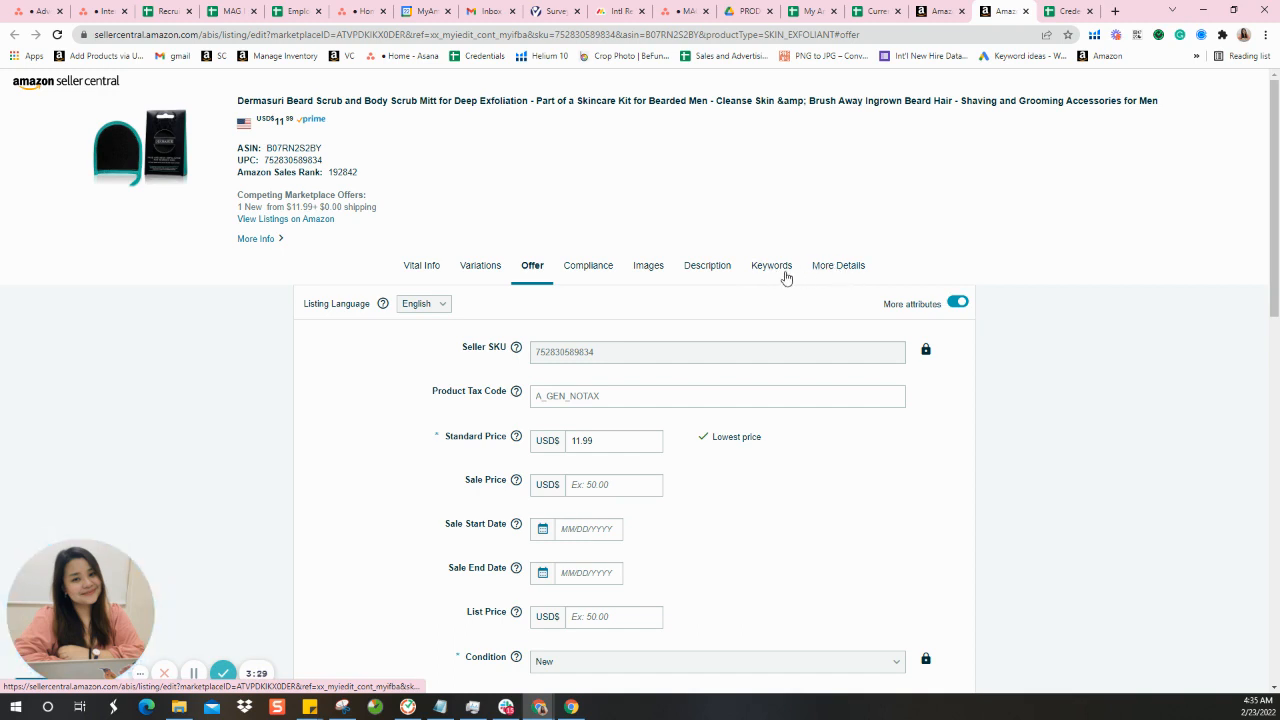
{"action": "mouse_move", "coordinate": [772, 270]}
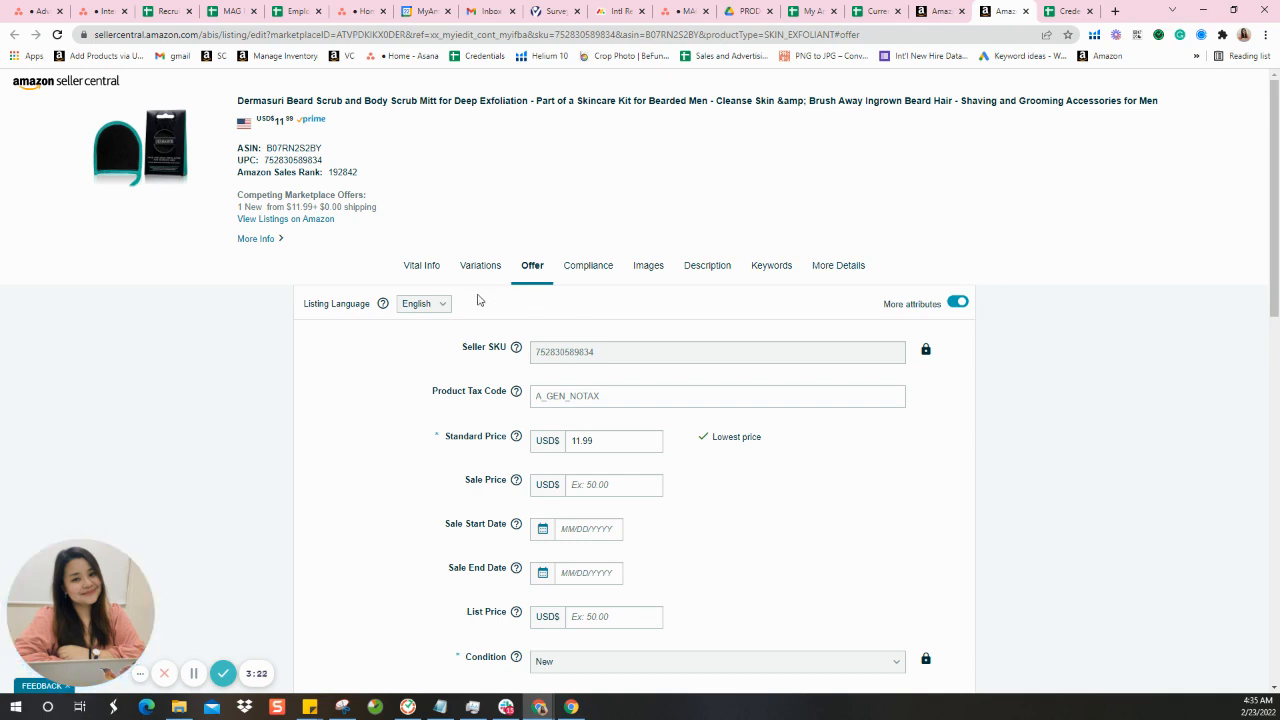
{"action": "mouse_move", "coordinate": [460, 288]}
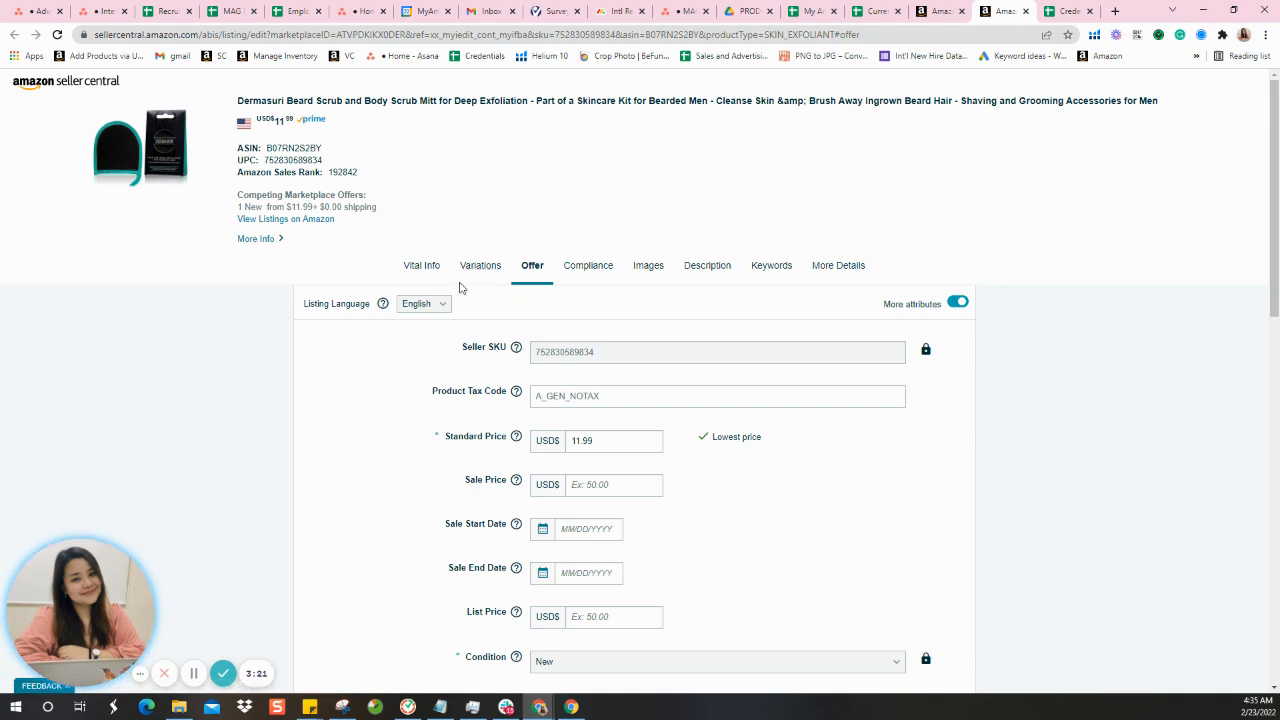
{"action": "left_click", "coordinate": [420, 264]}
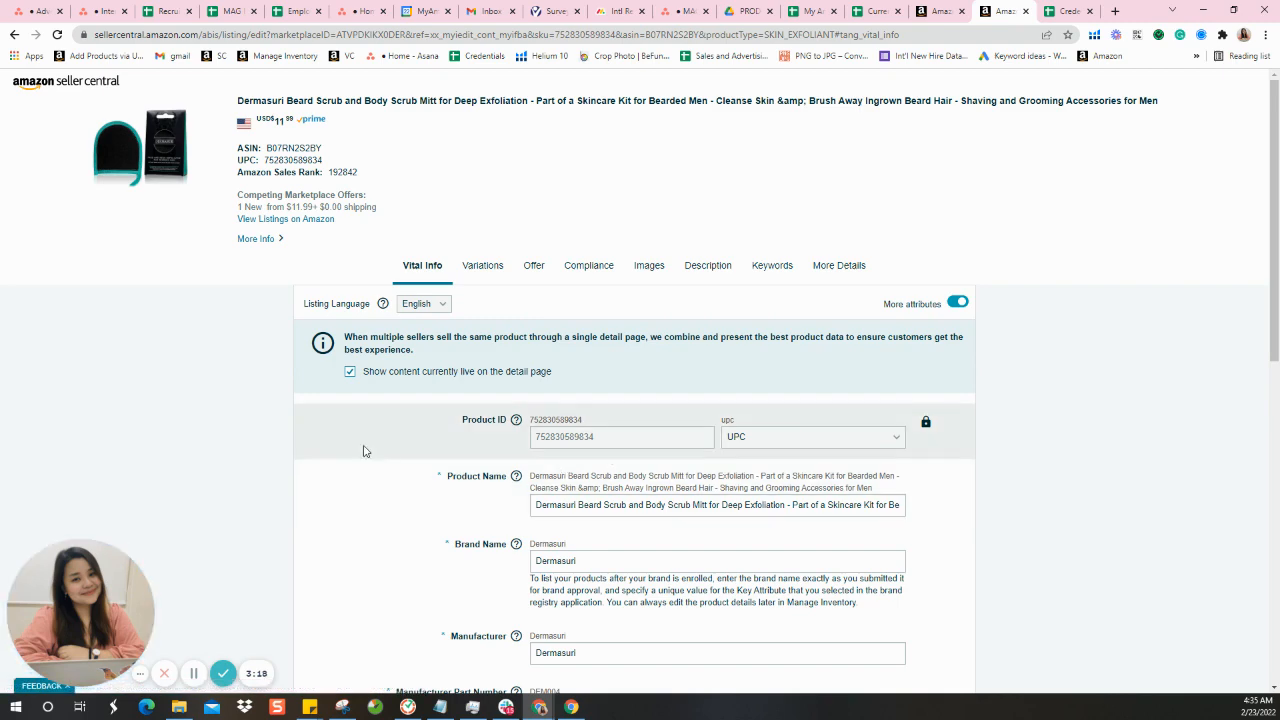
{"action": "scroll", "scroll_direction": "down", "scroll_amount": 3}
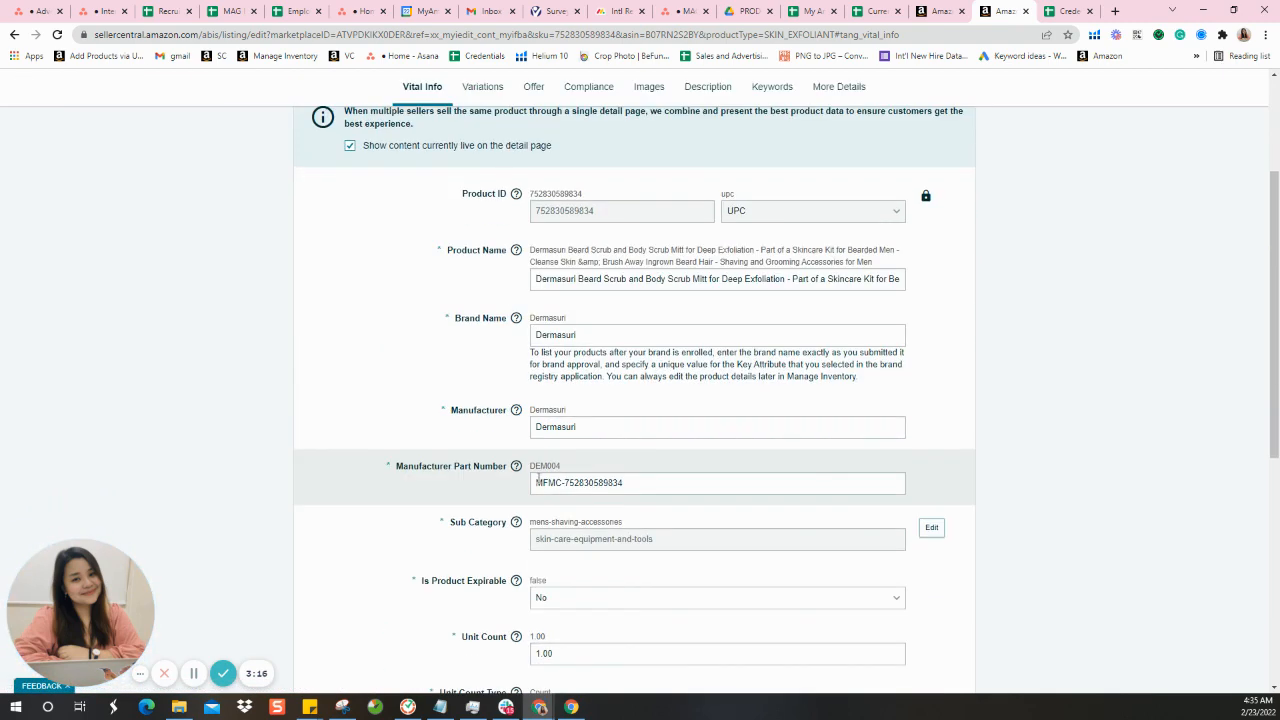
{"action": "scroll", "scroll_direction": "up", "scroll_amount": 3}
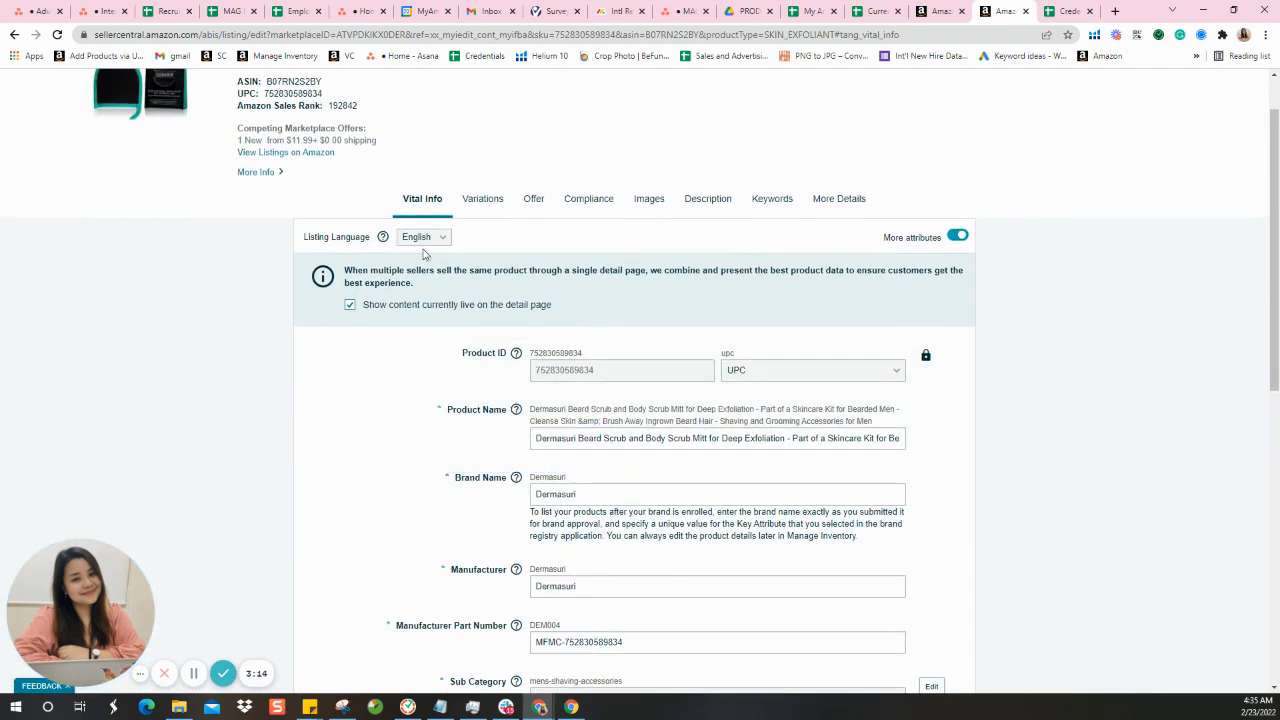
{"action": "mouse_move", "coordinate": [644, 232]}
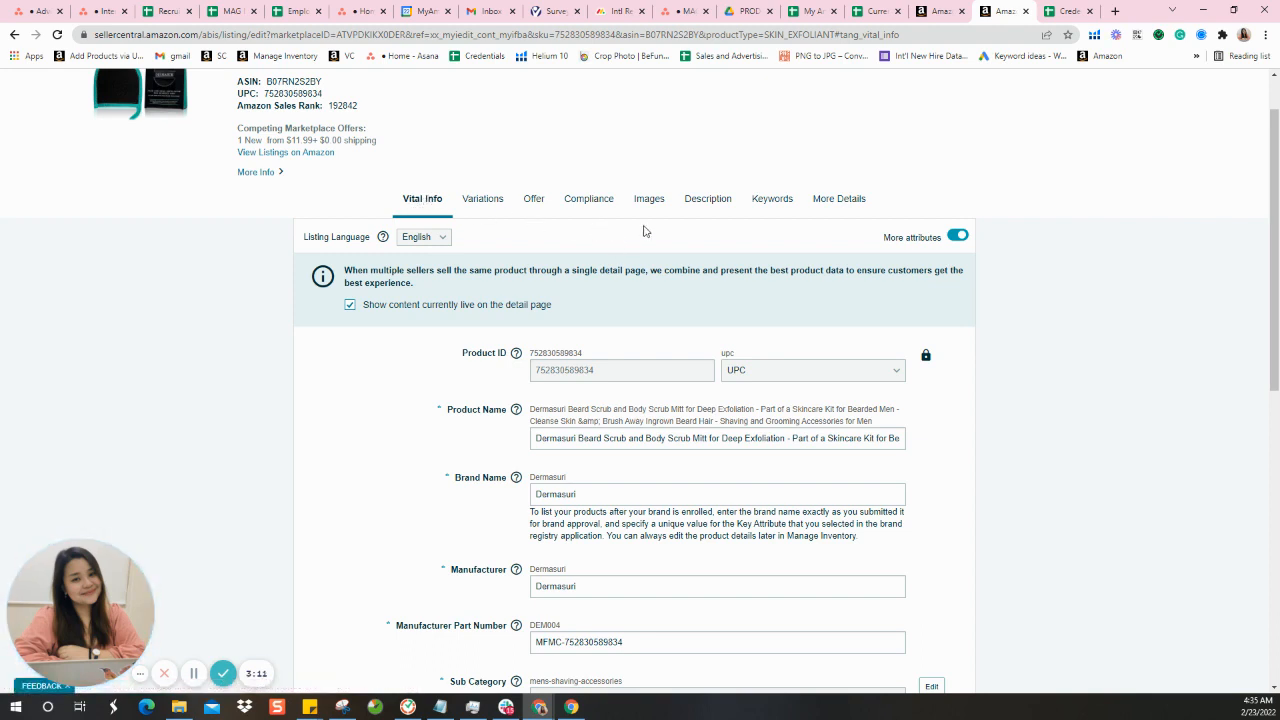
{"action": "left_click", "coordinate": [708, 198]}
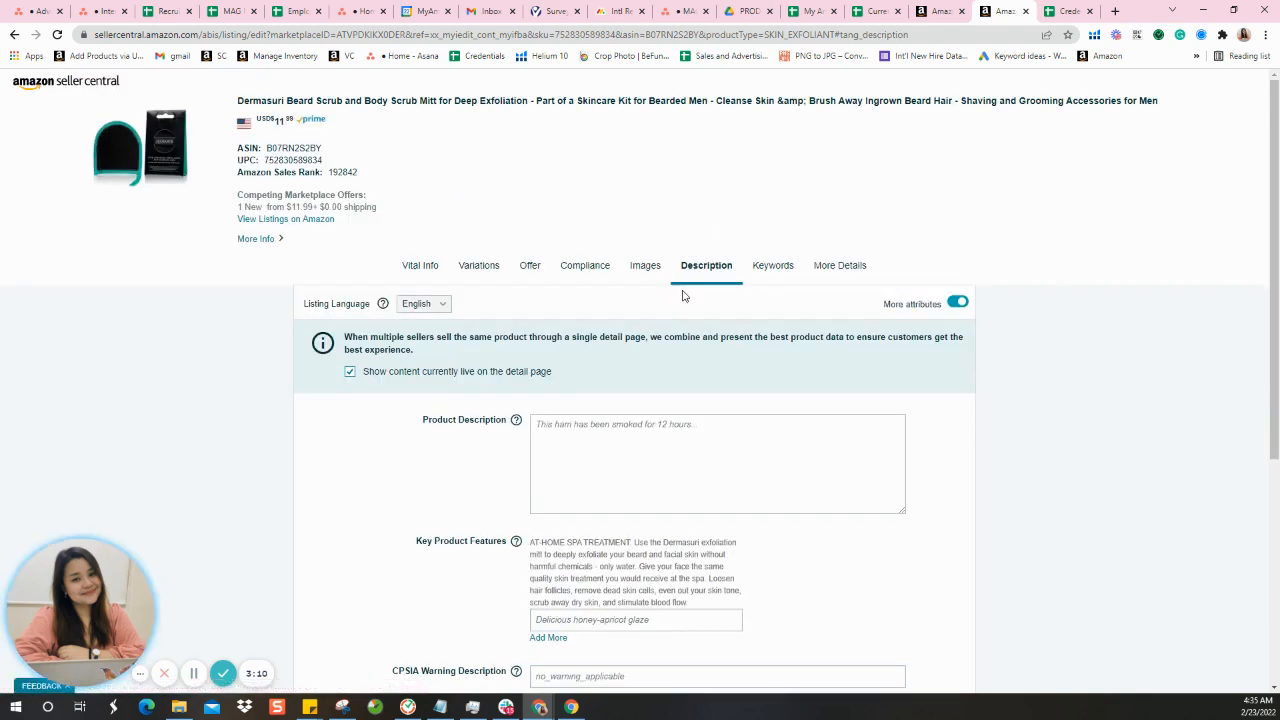
{"action": "left_click", "coordinate": [646, 264]}
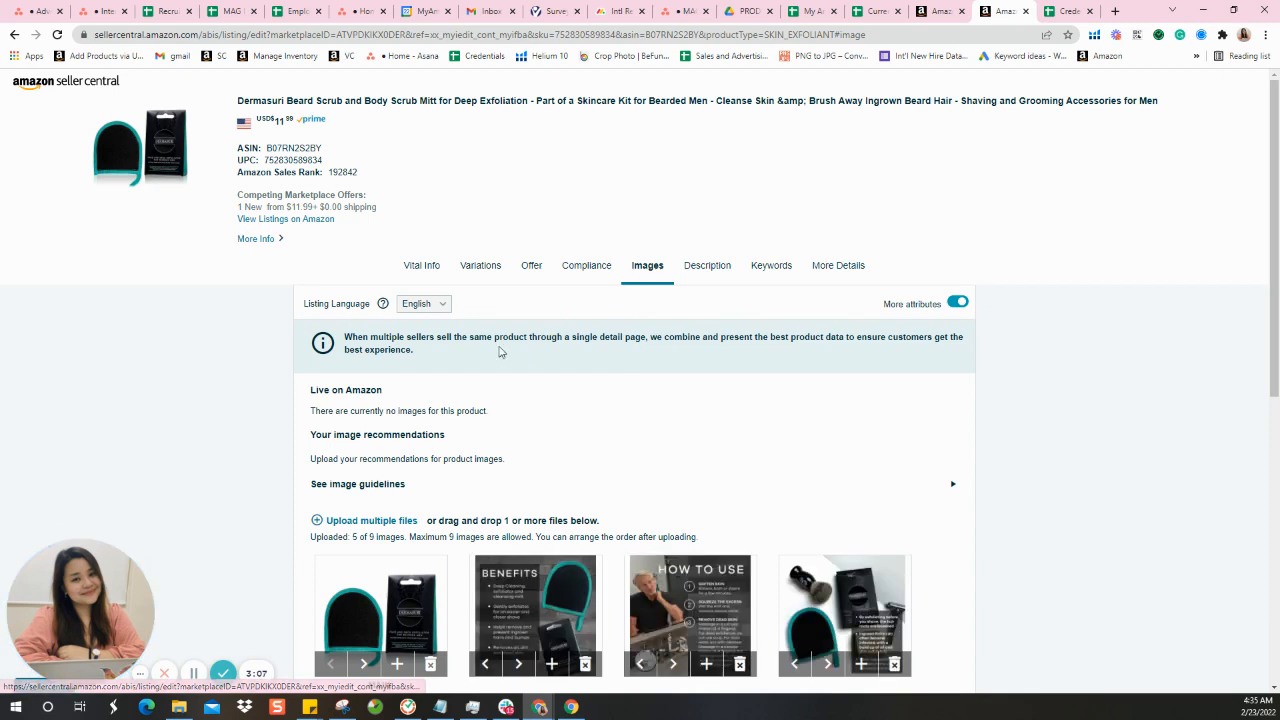
{"action": "left_click", "coordinate": [420, 264]}
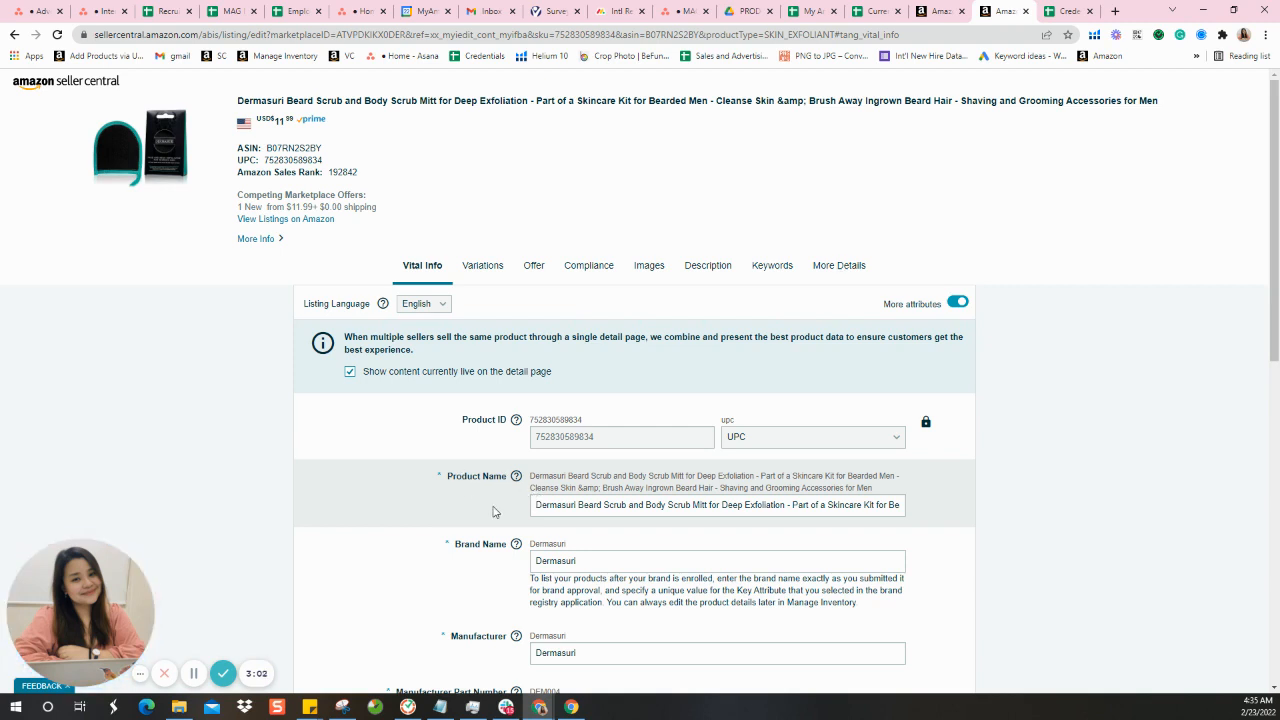
{"action": "double_click", "coordinate": [556, 504]}
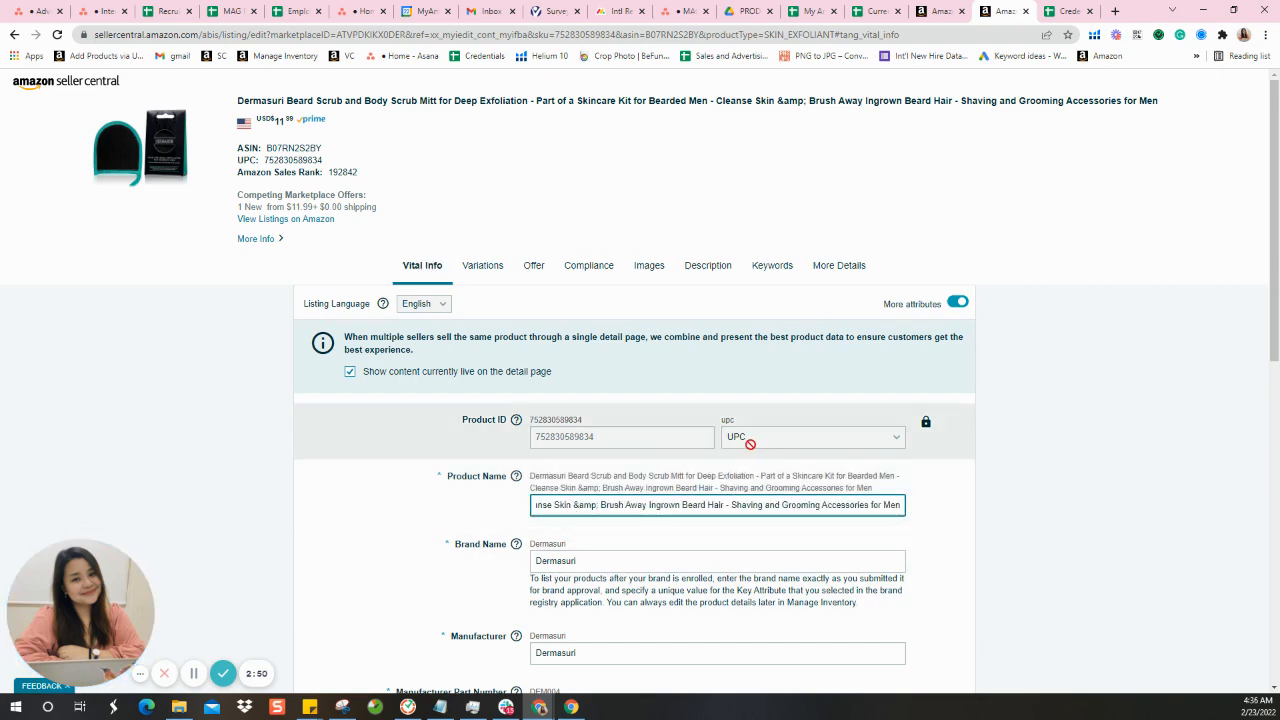
{"action": "scroll", "scroll_direction": "down", "scroll_amount": 3}
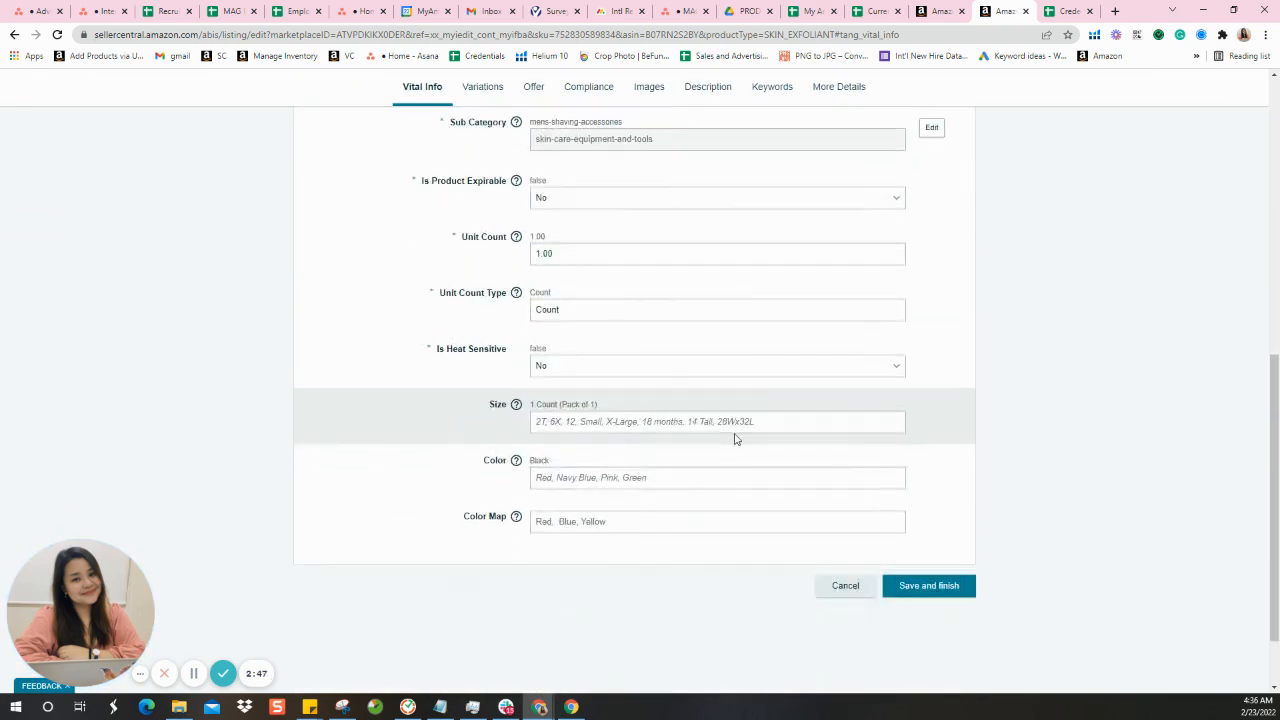
{"action": "scroll", "scroll_direction": "up", "scroll_amount": 3}
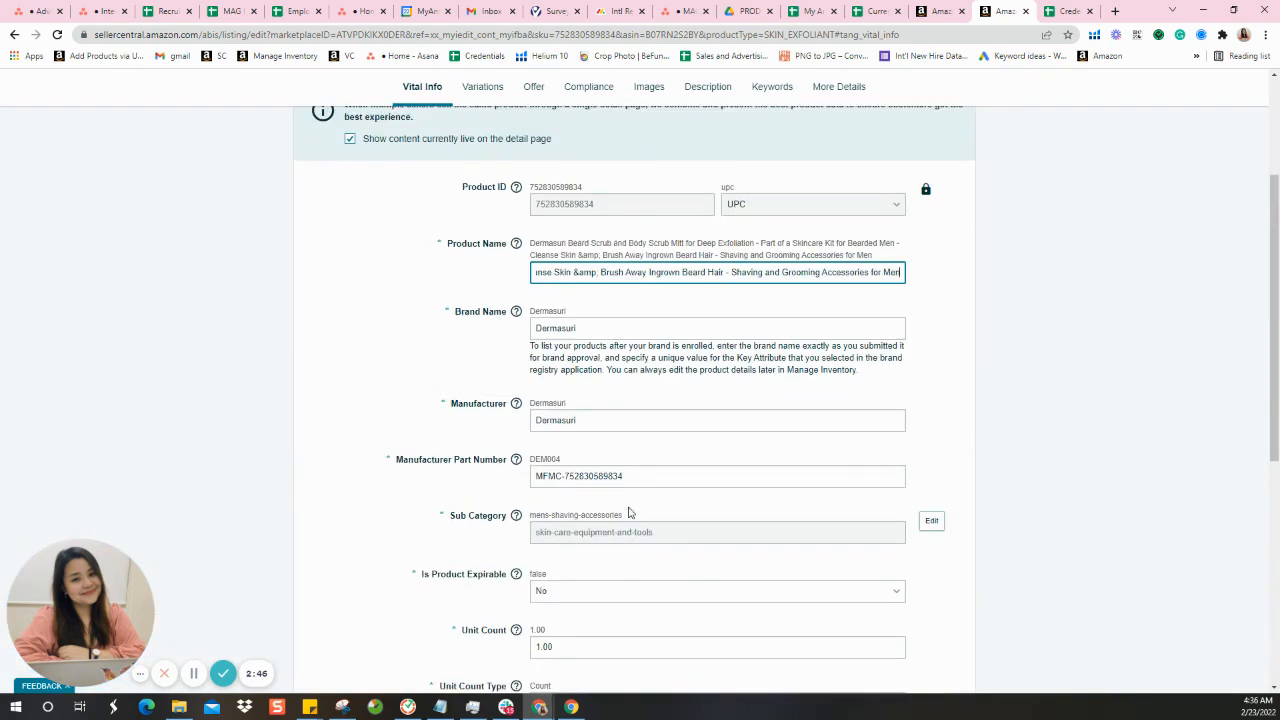
{"action": "scroll", "scroll_direction": "up", "scroll_amount": 3}
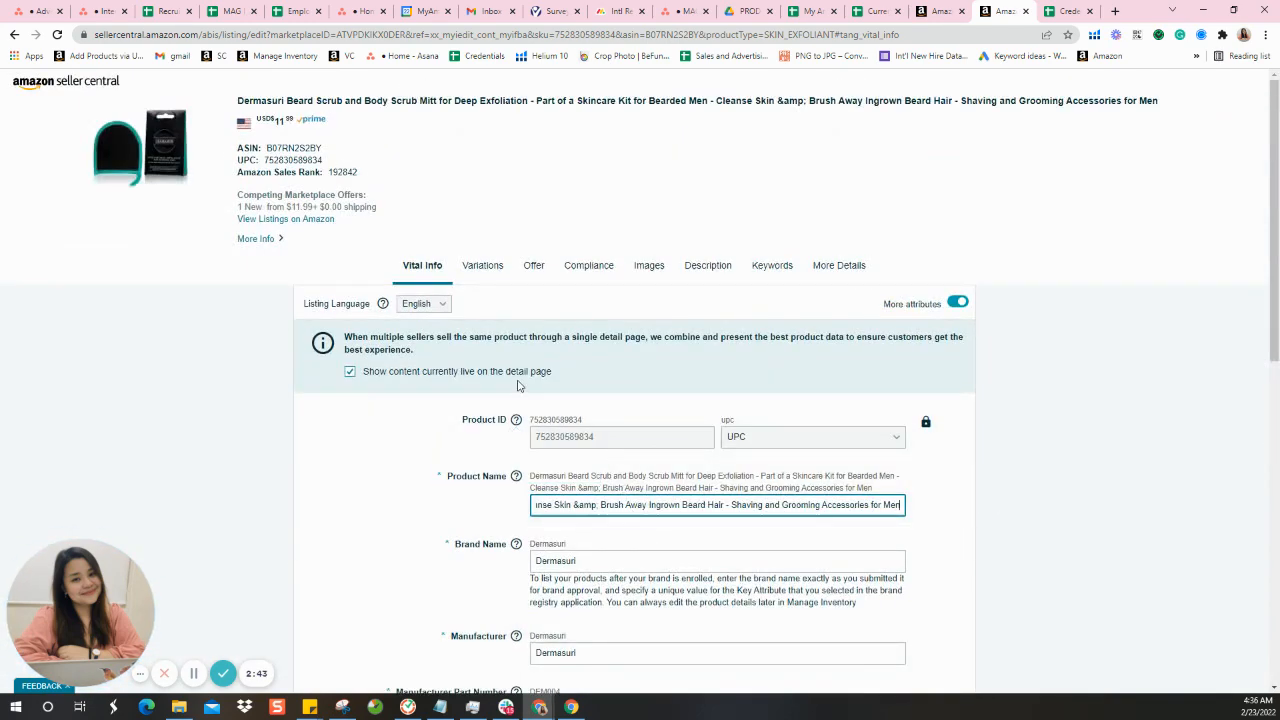
{"action": "mouse_move", "coordinate": [638, 300]}
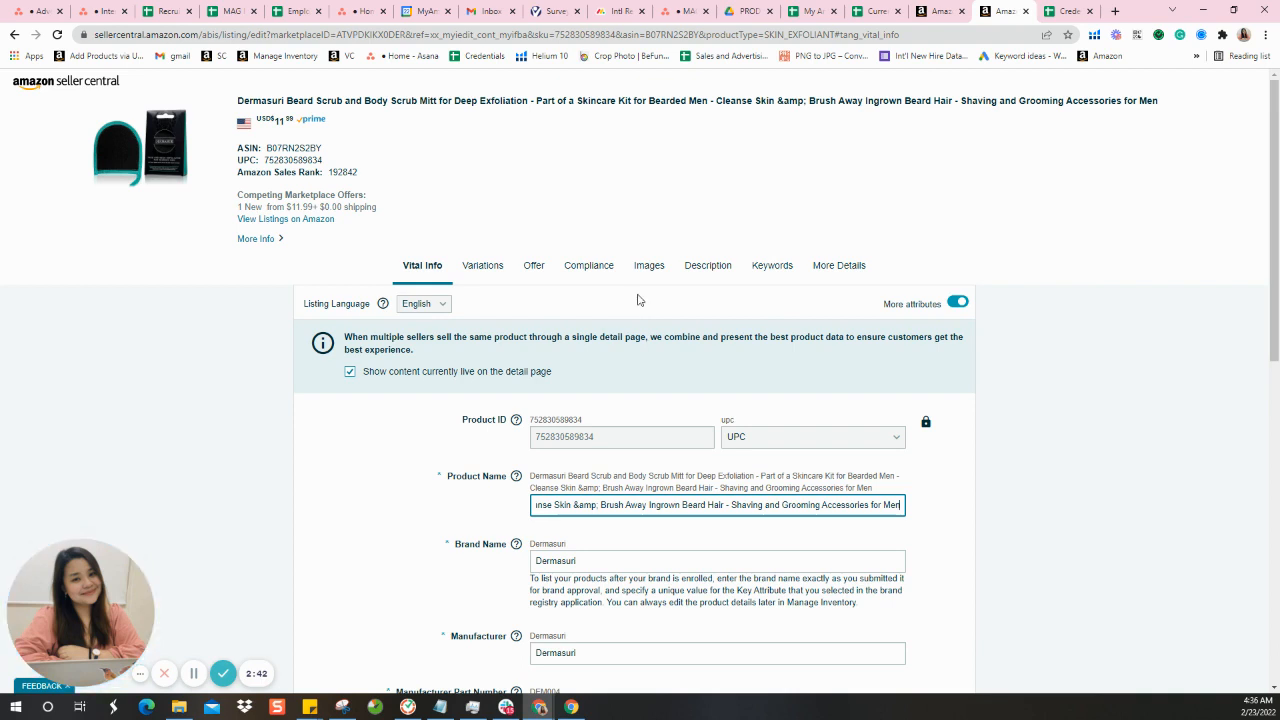
Review the Images and Description sections, then scroll through More Details dimension fields
{"action": "left_click", "coordinate": [648, 264]}
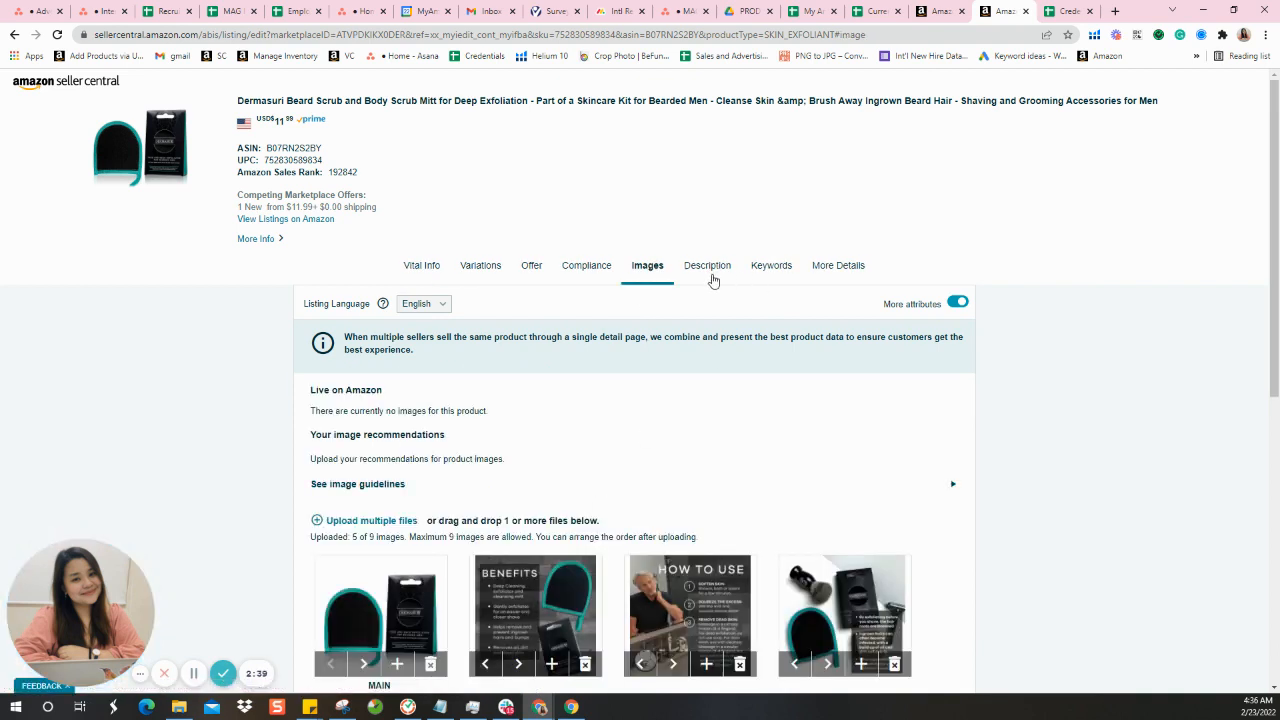
{"action": "left_click", "coordinate": [706, 264]}
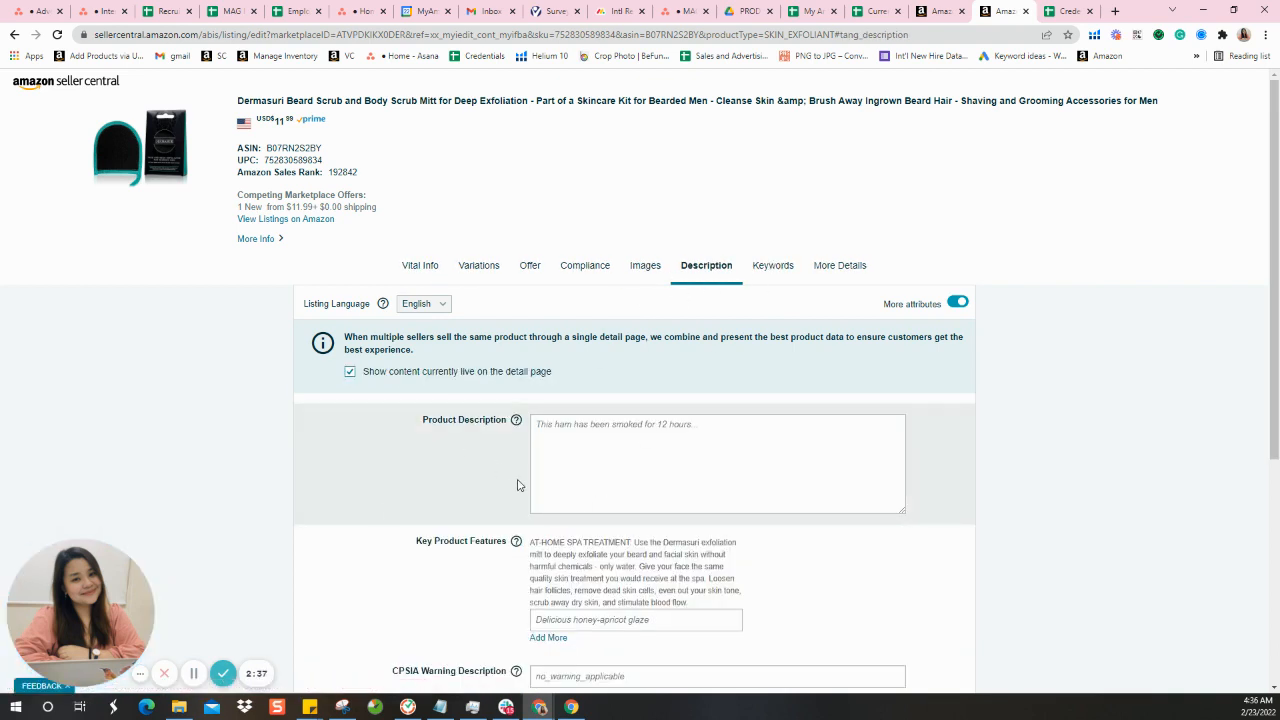
{"action": "scroll", "scroll_direction": "down", "scroll_amount": 3}
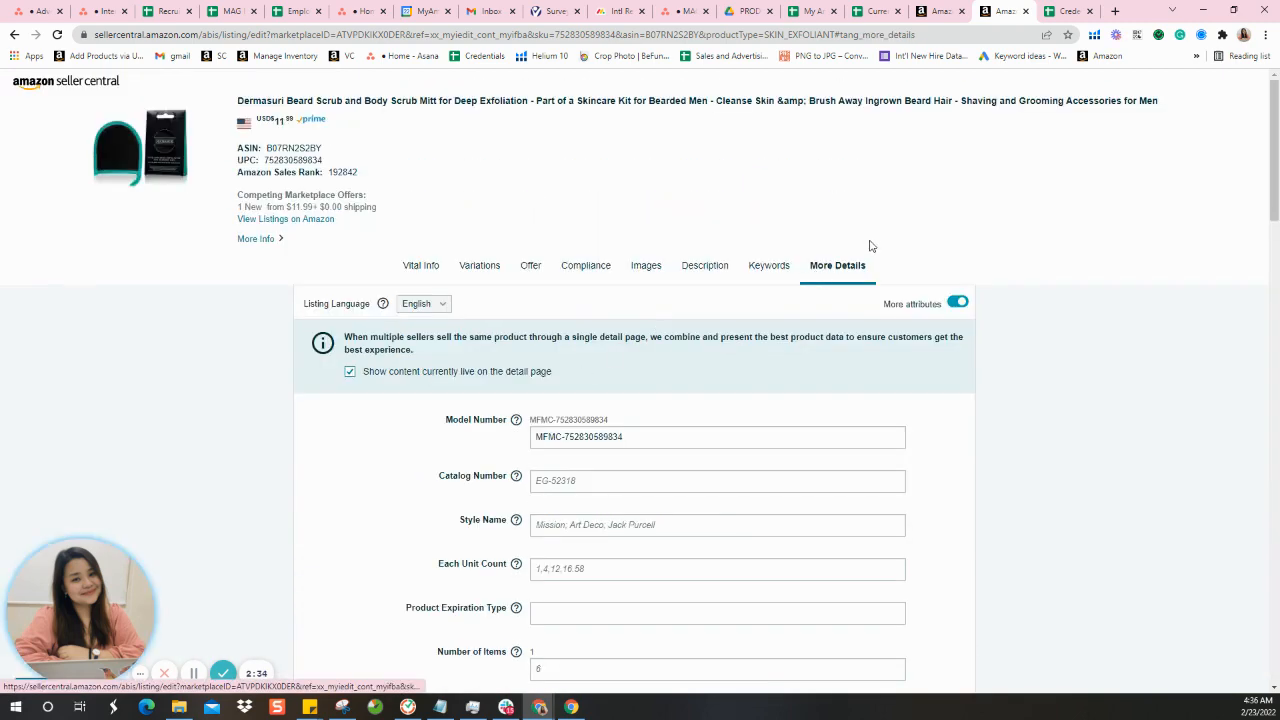
{"action": "scroll", "scroll_direction": "down", "scroll_amount": 3}
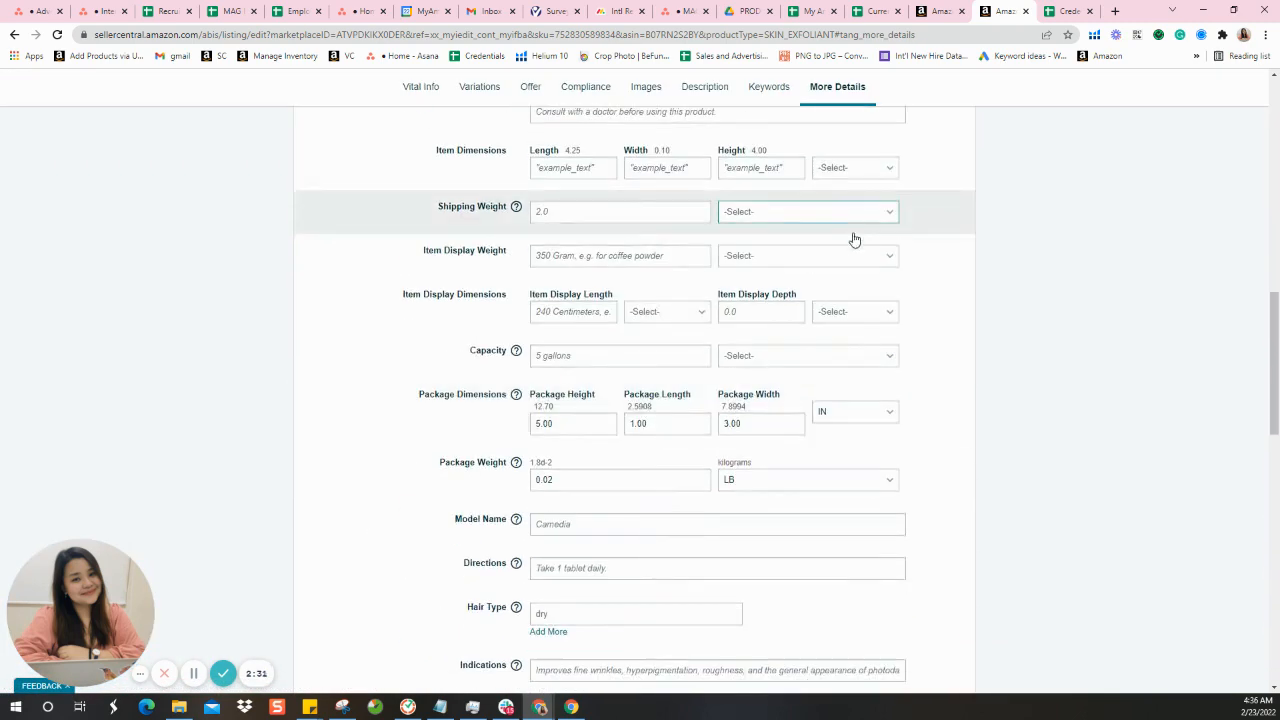